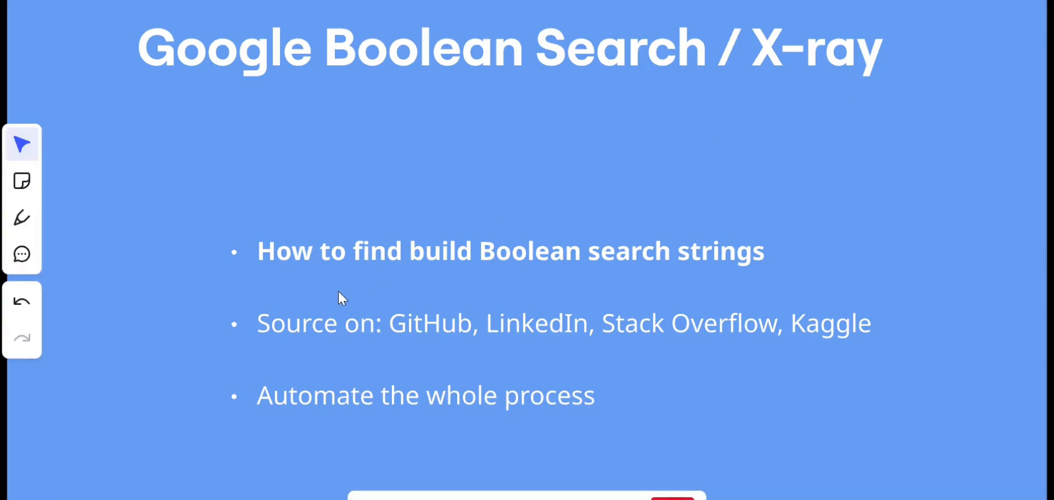
mouse_move(279, 407)
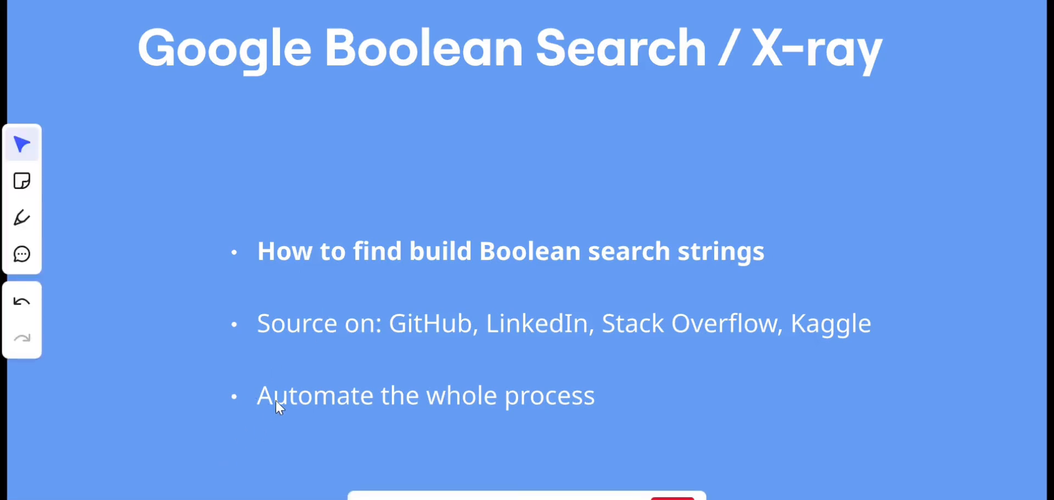
mouse_move(191, 357)
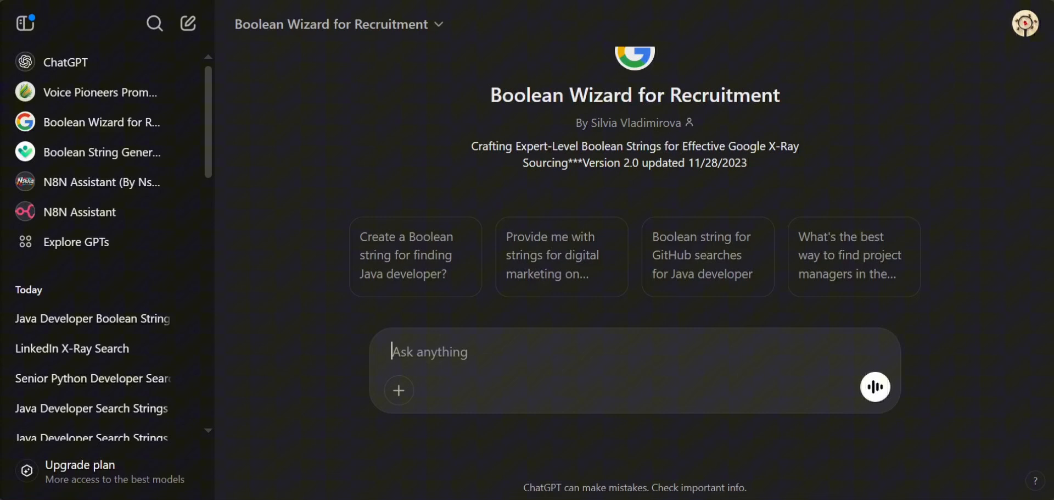
mouse_move(418, 27)
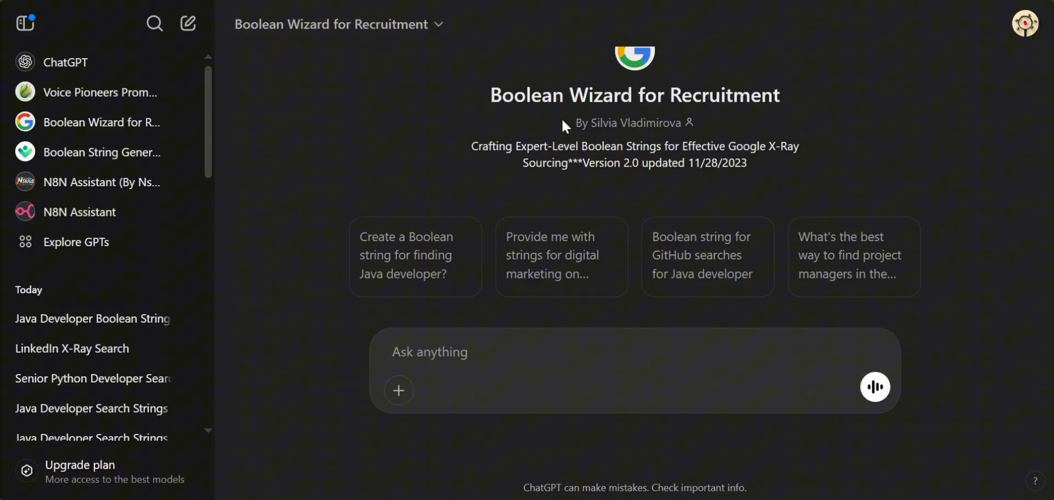
Ask the Boolean Wizard for a senior Python developer in London with AWS experience
click(430, 351)
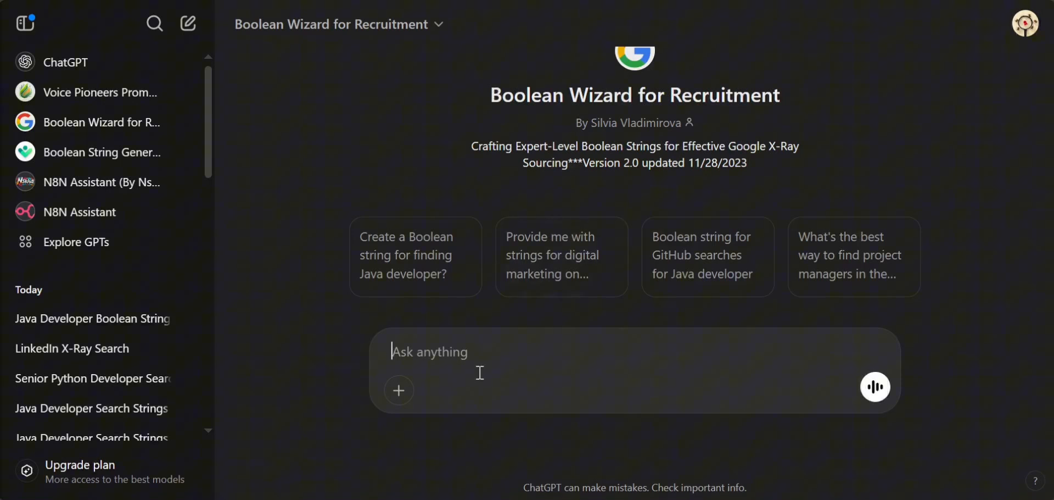
text(deve)
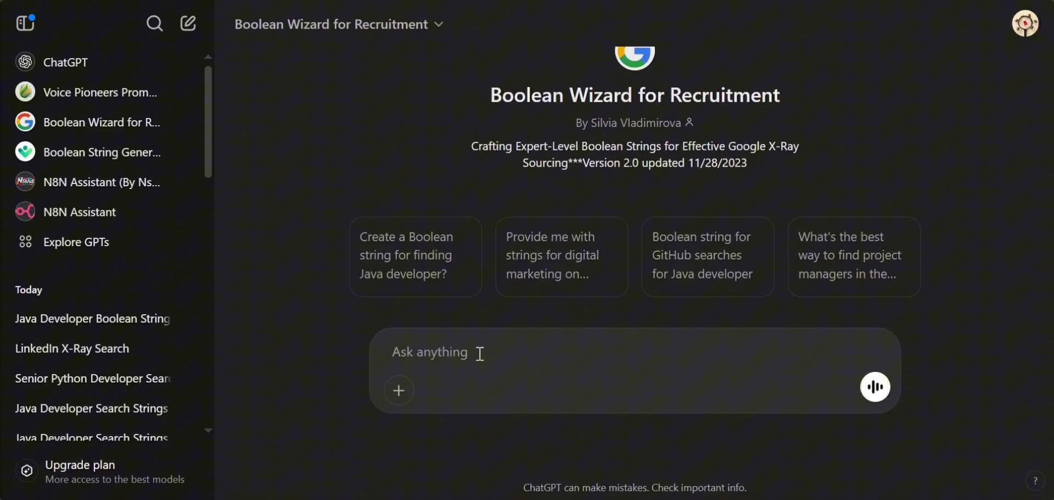
text(senior python developer)
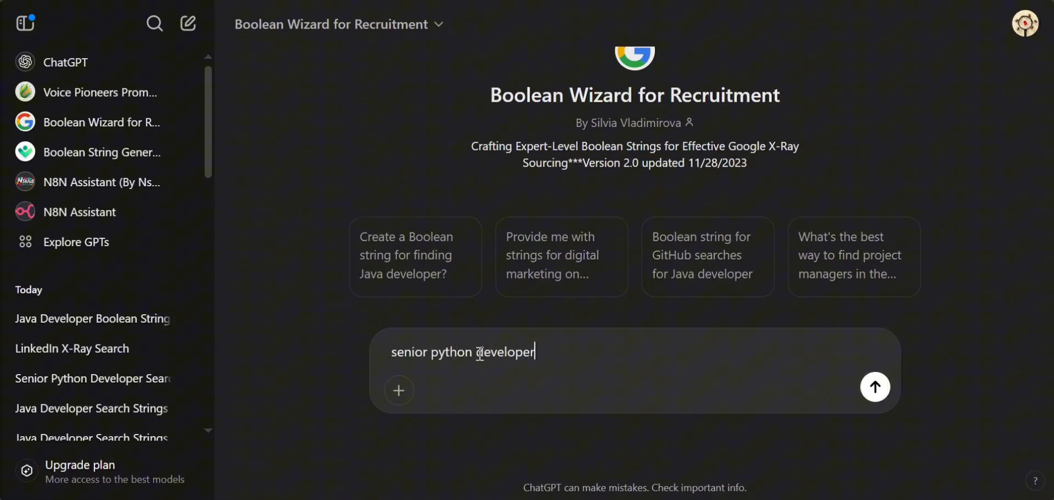
text(in london with)
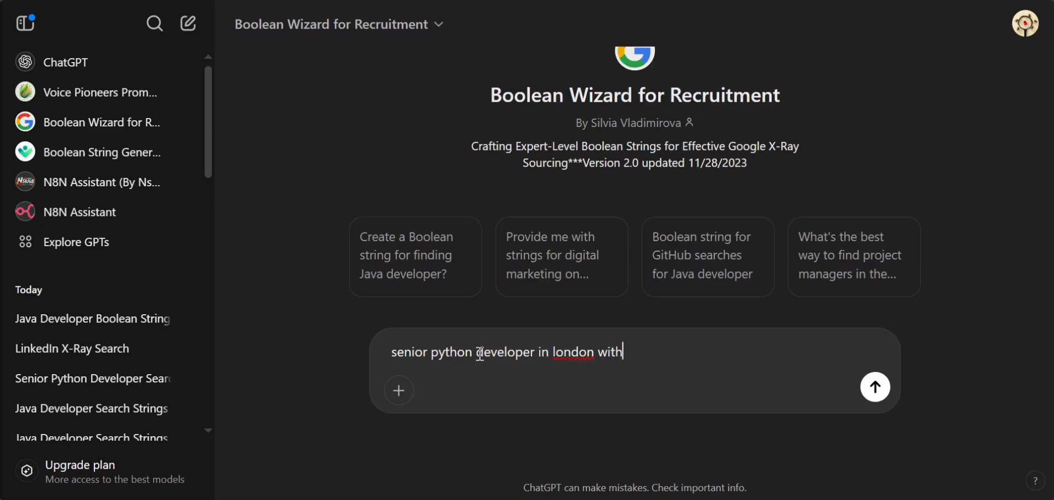
text(aws experinece)
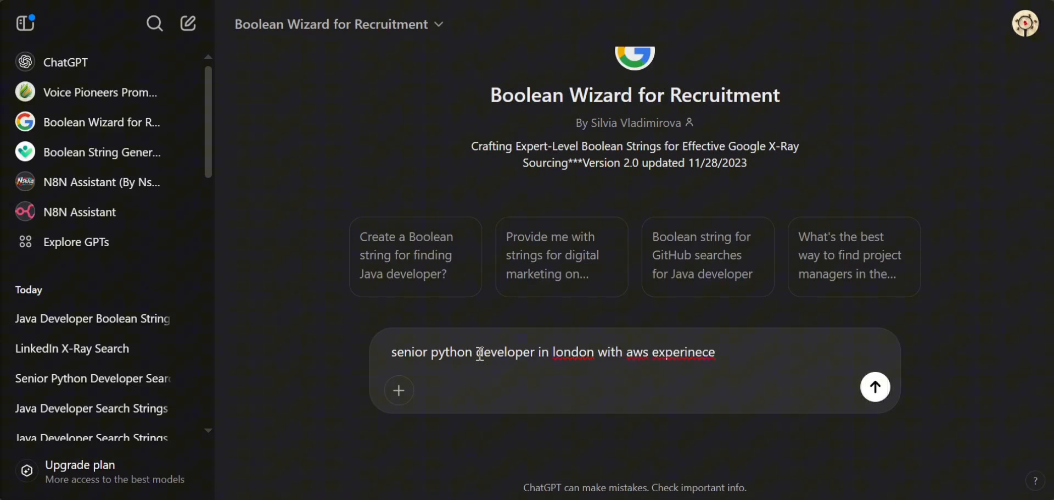
click(875, 386)
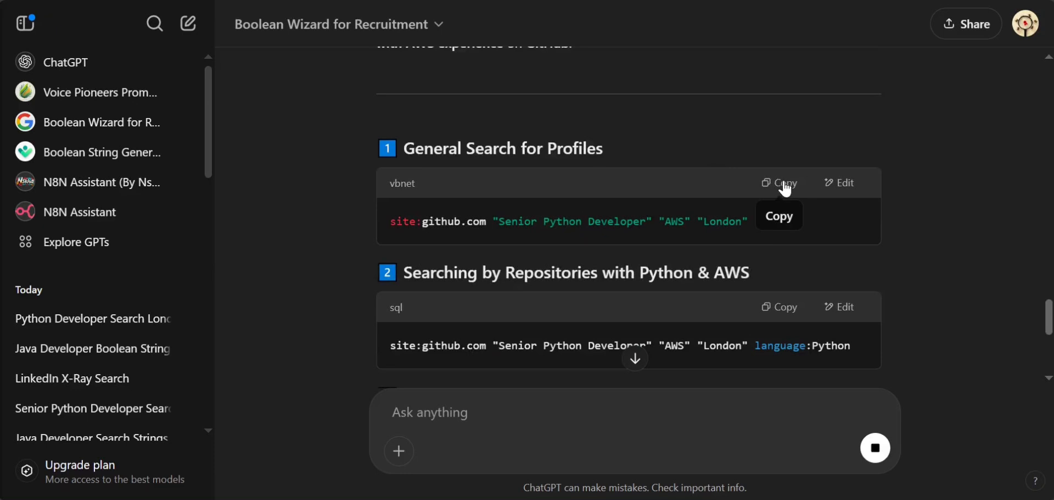
Copy the generated General Search GitHub X-ray string from the reply
click(778, 182)
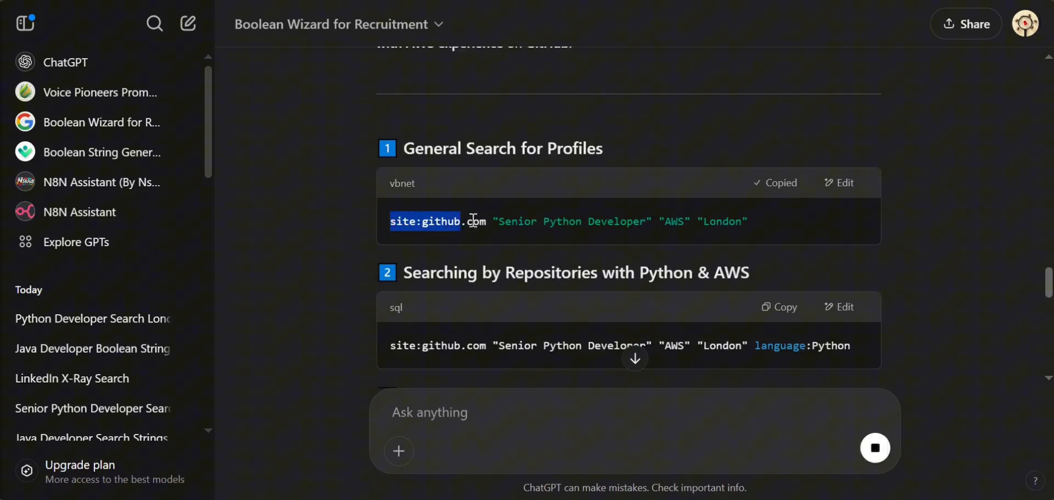
triple_click(571, 220)
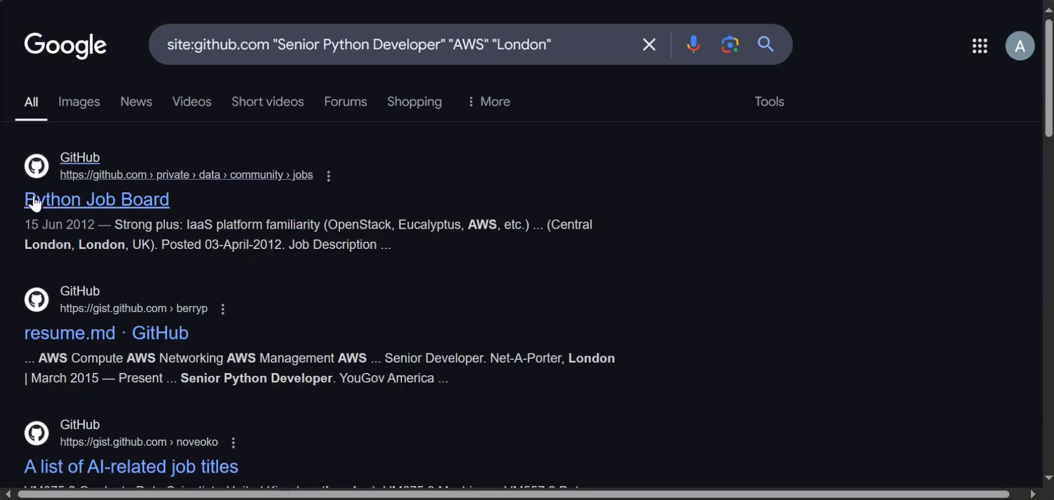
Scroll through the Google results for the GitHub senior Python AWS London string
scroll(down, 3)
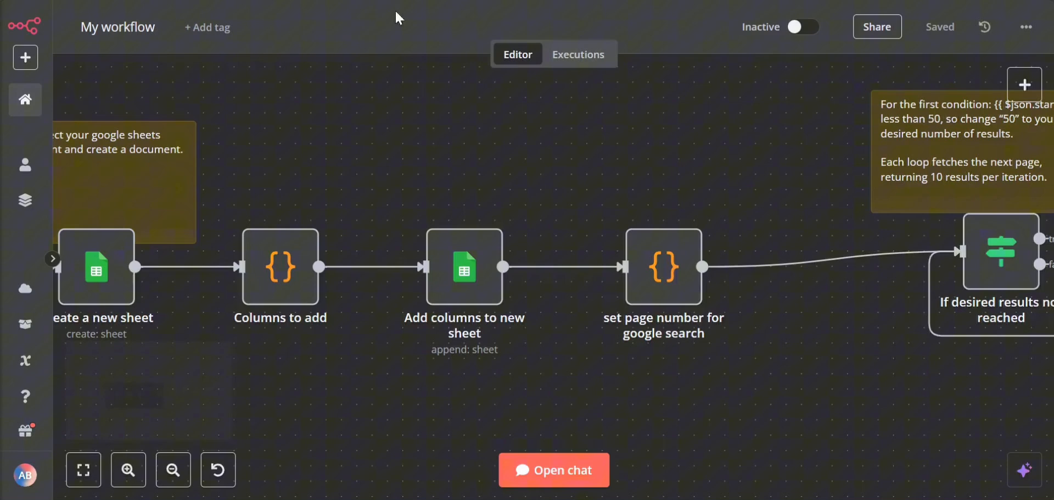
Draft a chat request for a senior Ruby developer with Azure experience located in Montreal
click(554, 469)
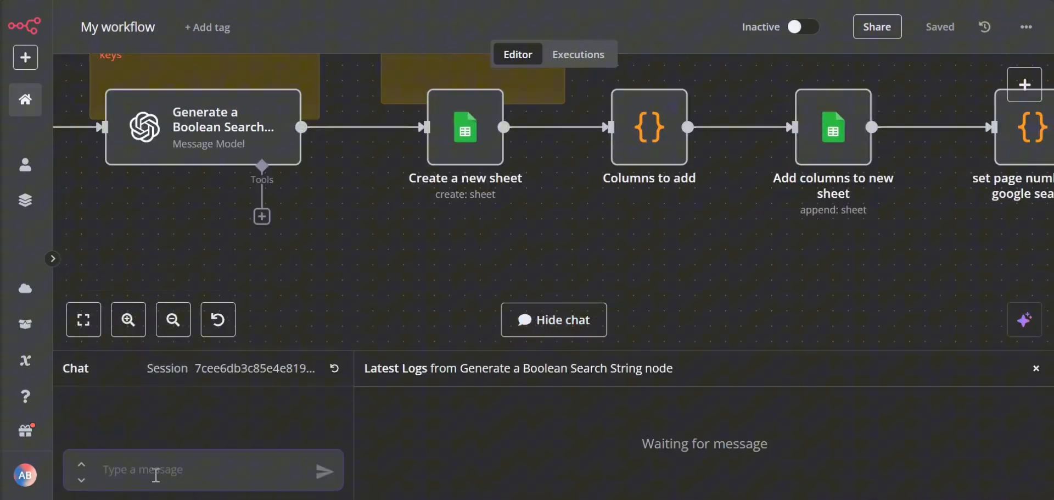
text(senior)
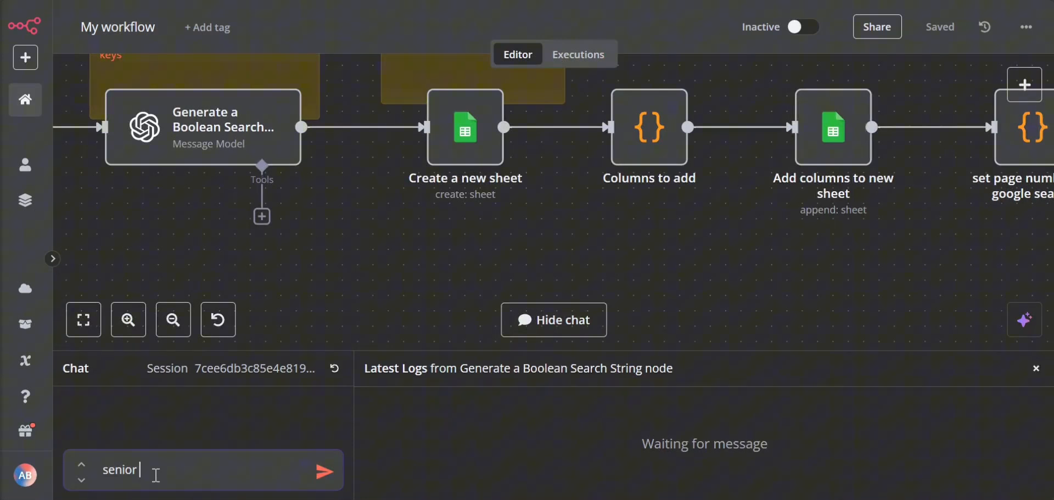
text(ruby d)
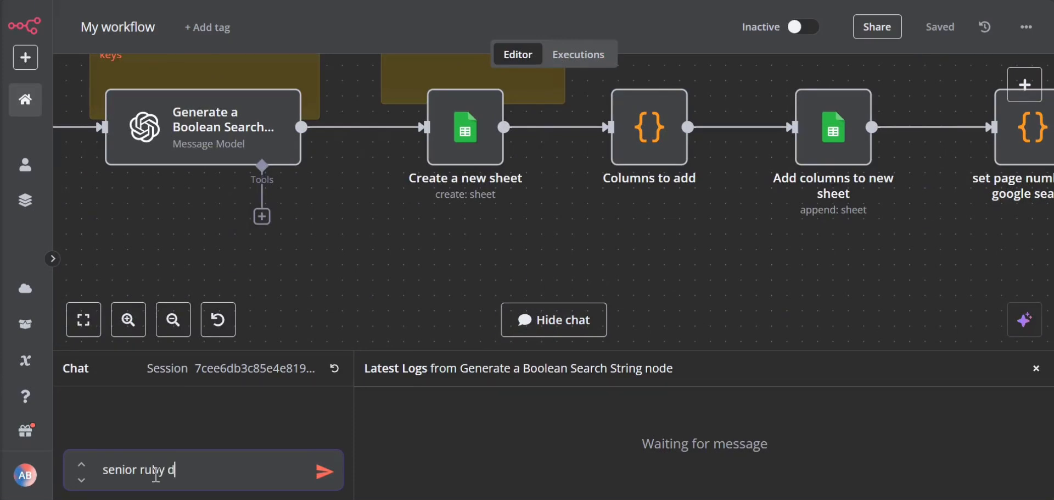
text(eveloper with)
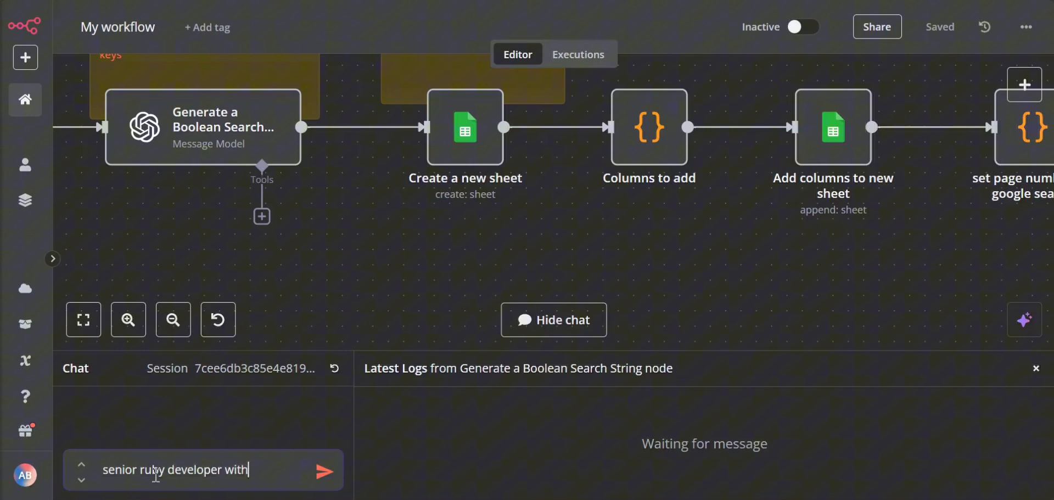
text(azure exper)
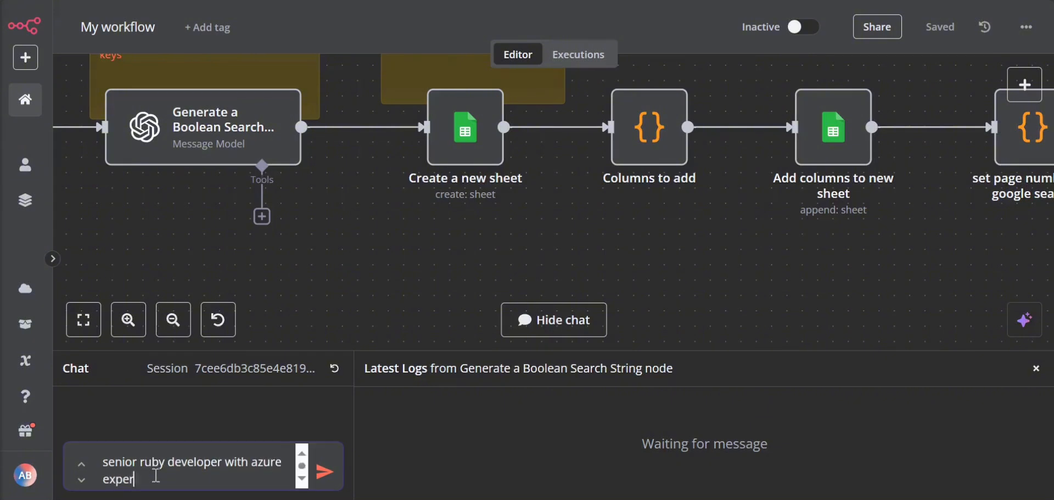
text(and locati)
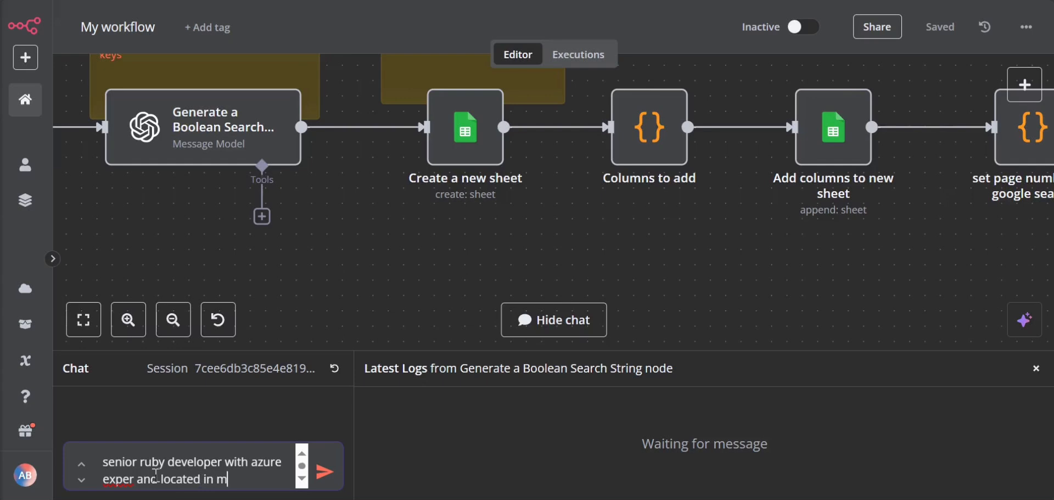
text(ontreal)
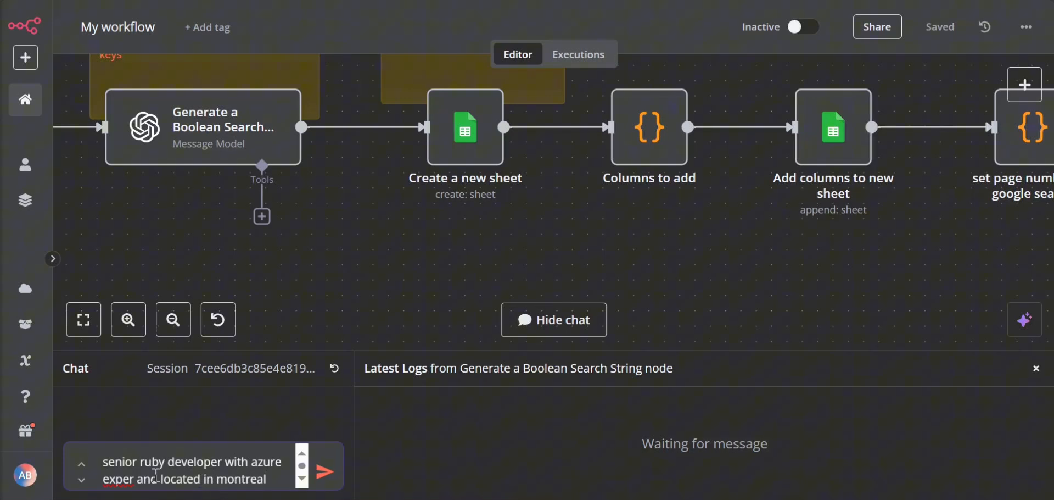
Run the workflow on the Ruby request and inspect the generated Boolean search string node output
click(323, 471)
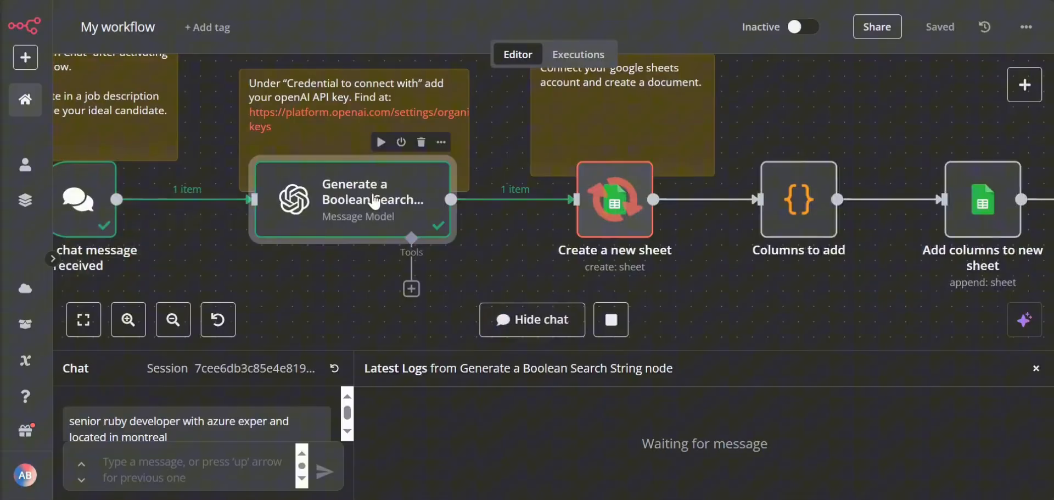
double_click(351, 199)
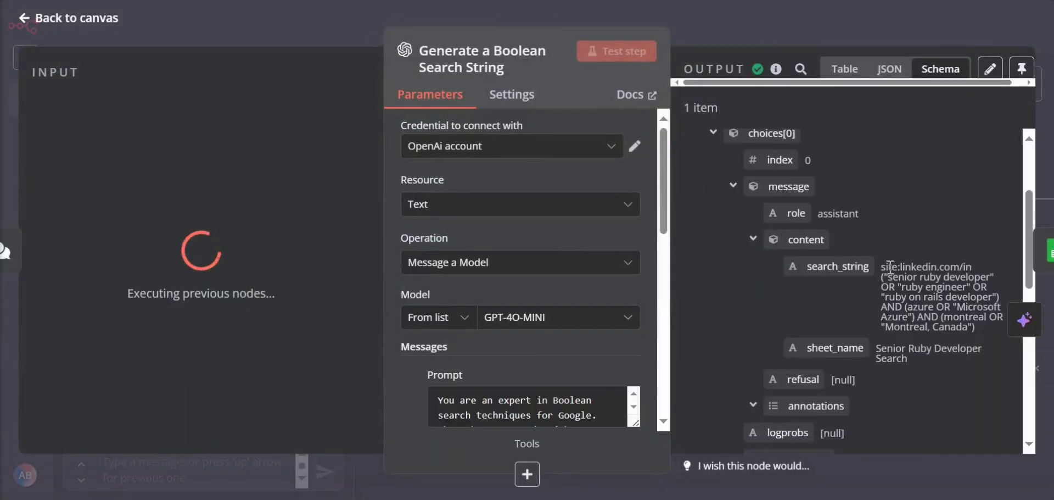
double_click(934, 295)
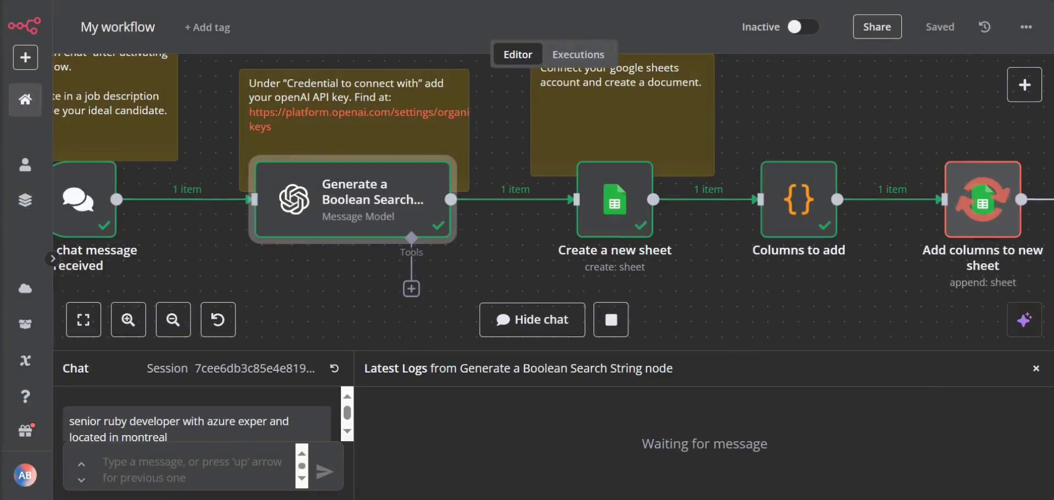
click(531, 319)
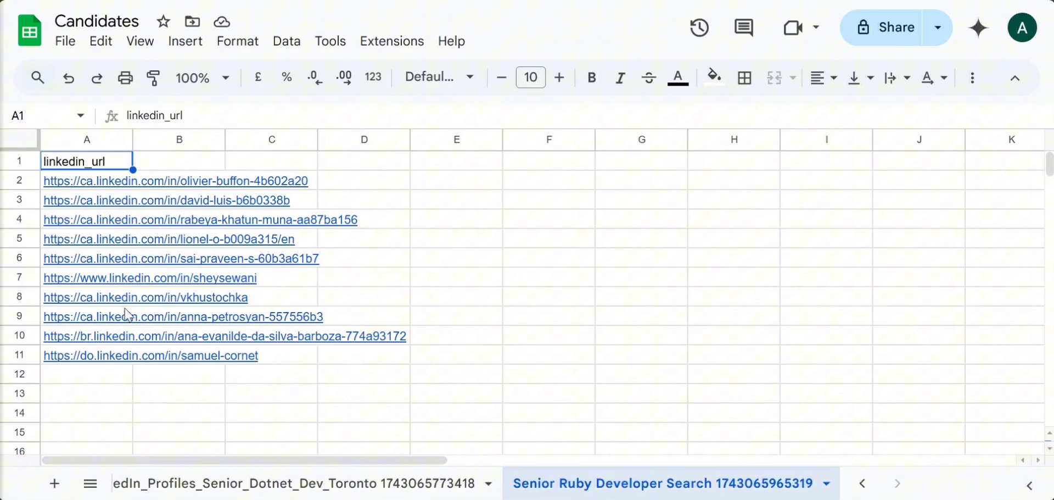
Scroll down the linkedin_url column of the Senior Ruby Developer Search tab through the collected URLs
scroll(down, 3)
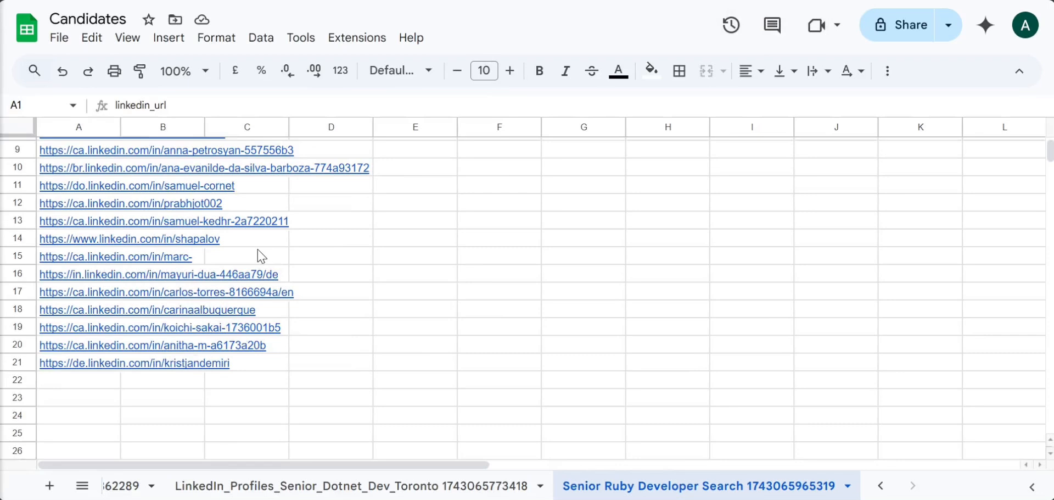
scroll(down, 3)
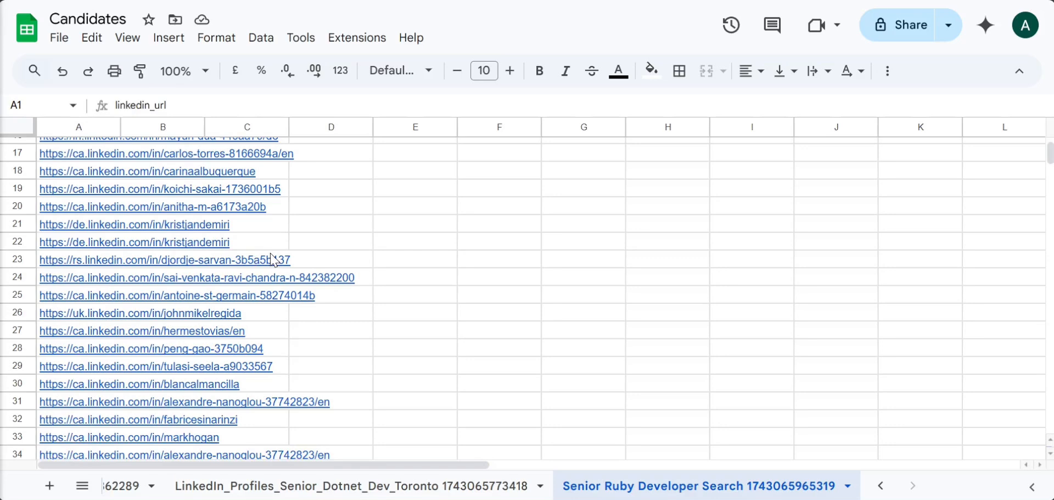
scroll(down, 3)
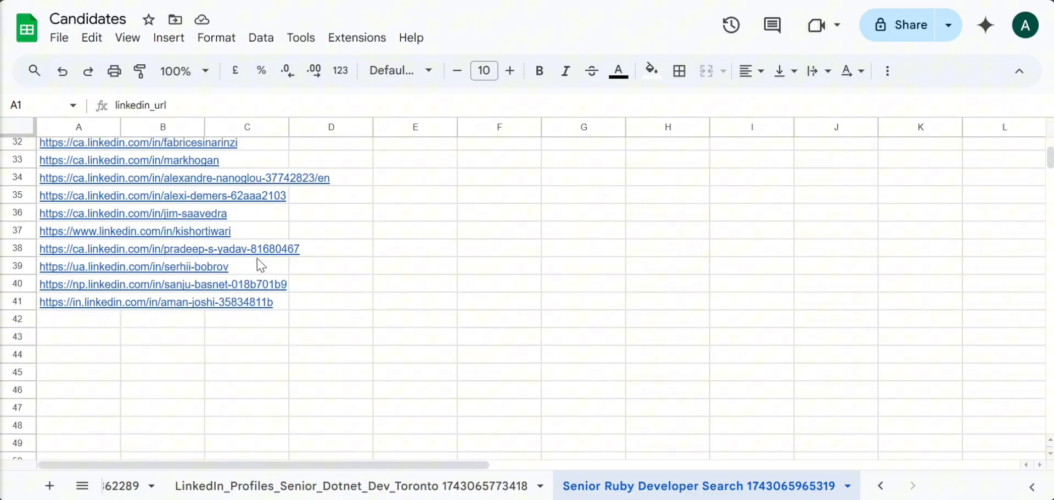
mouse_move(269, 262)
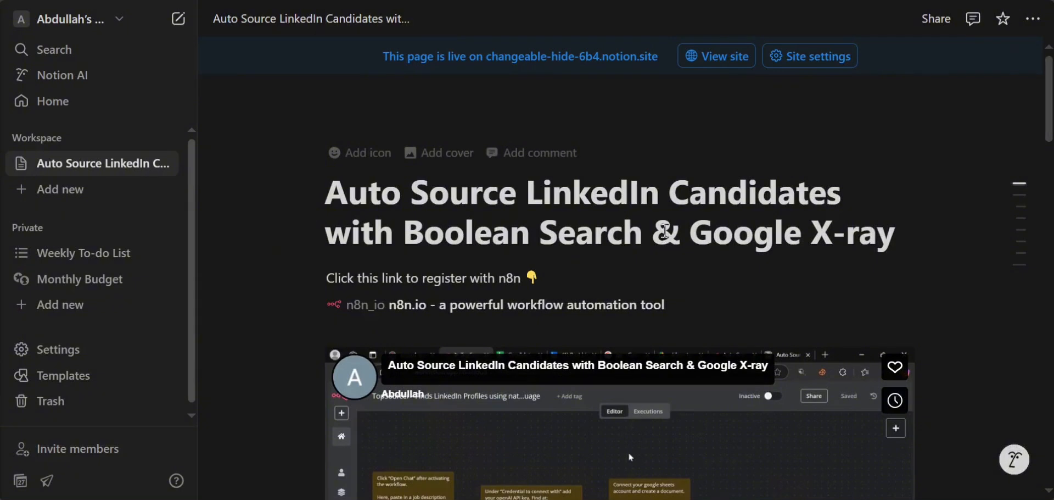
Scroll the Notion page down to the workflow steps and setup section
scroll(down, 3)
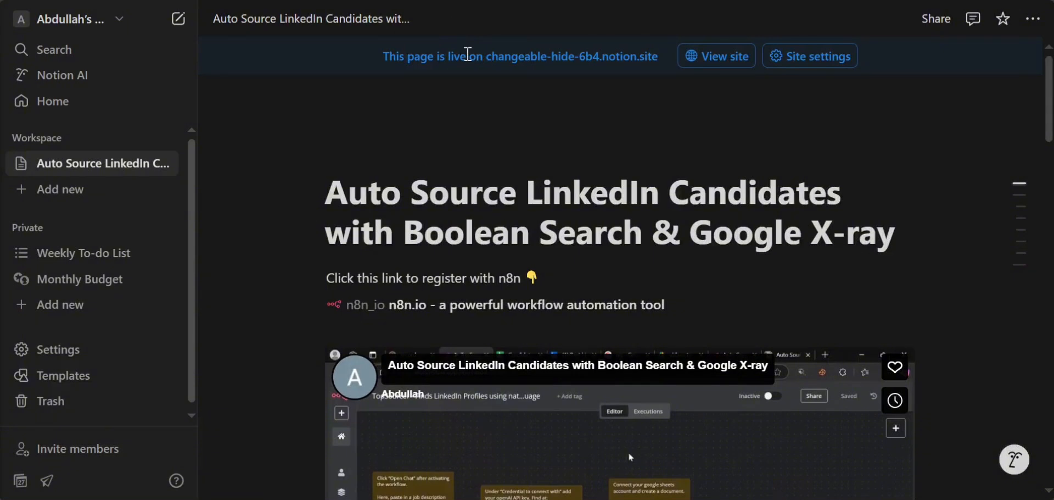
scroll(down, 3)
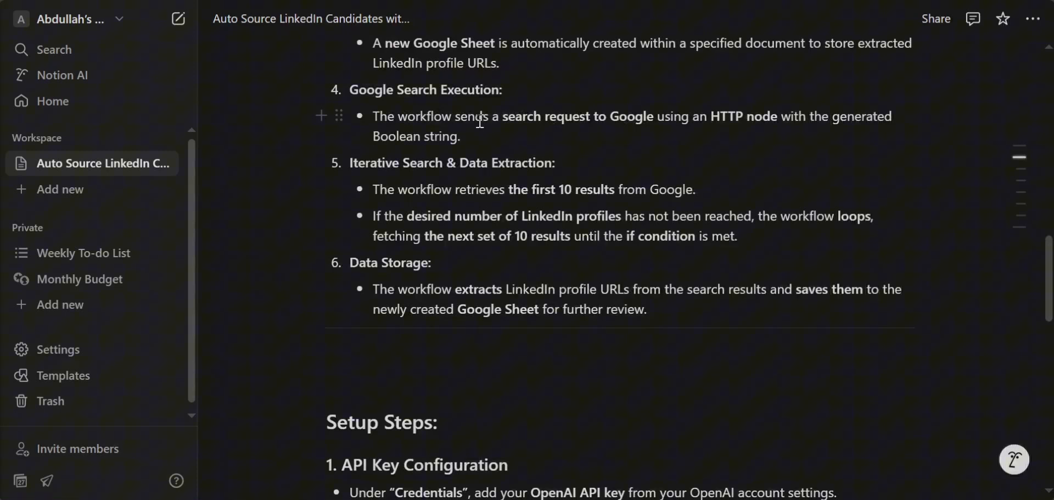
mouse_move(472, 217)
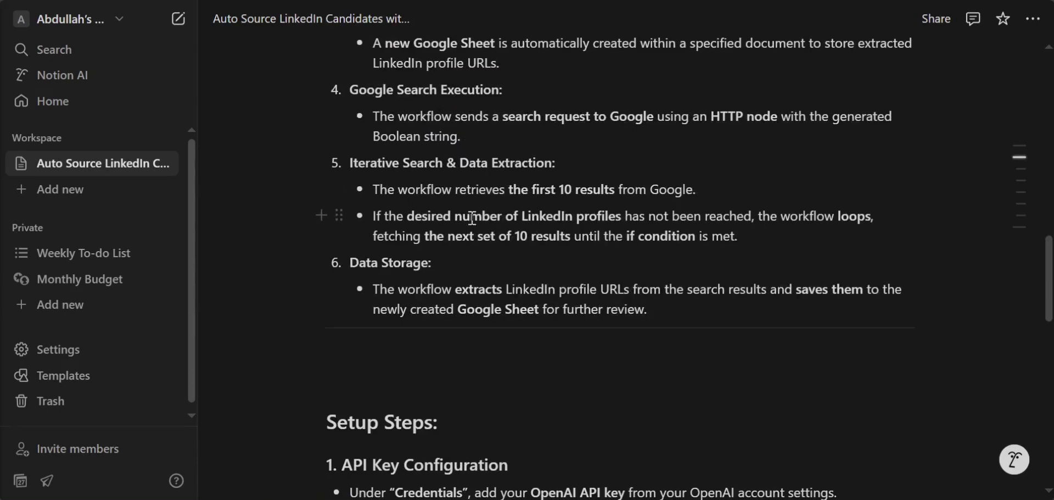